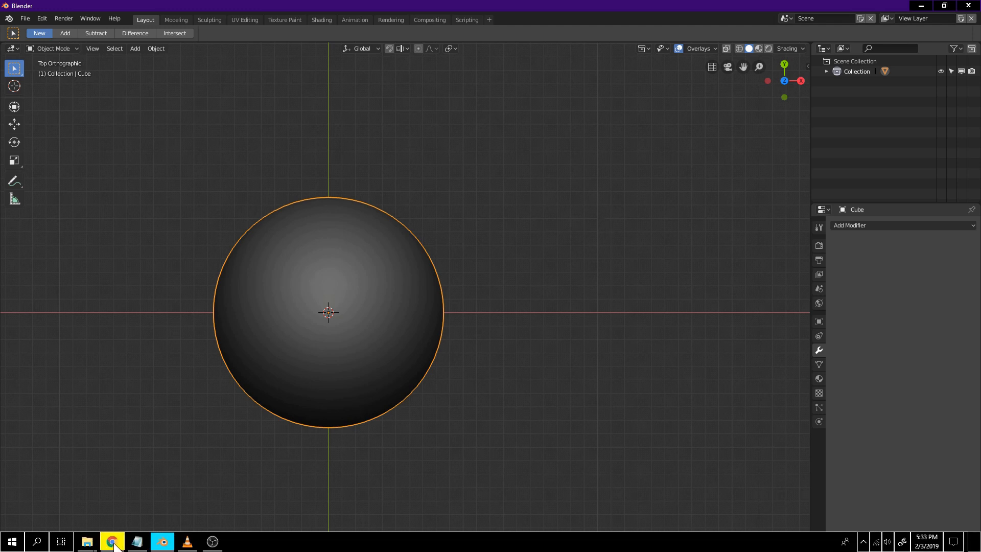
Open the devtalk 'Call for Content: MatCaps' thread and scroll to the shared MatCap pack
click(112, 541)
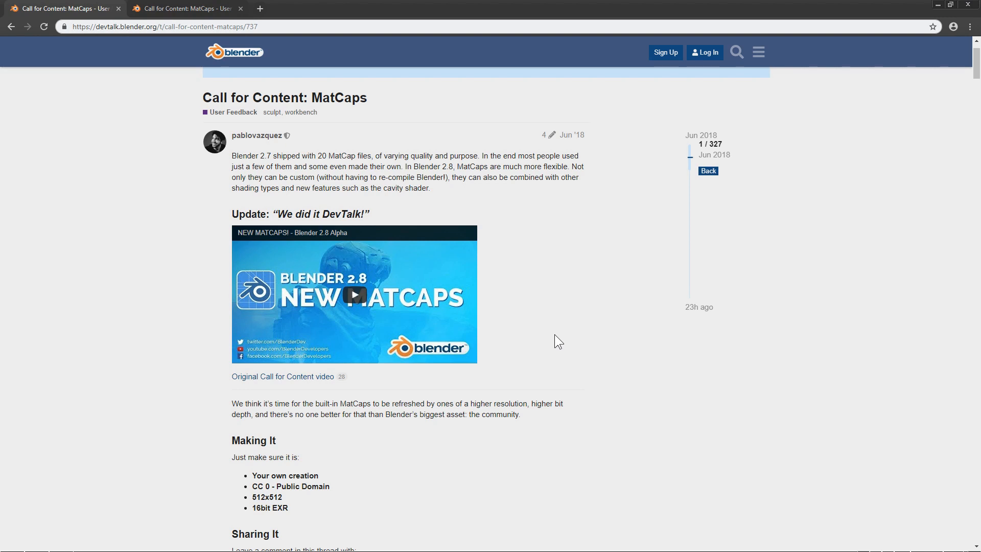
mouse_move(546, 350)
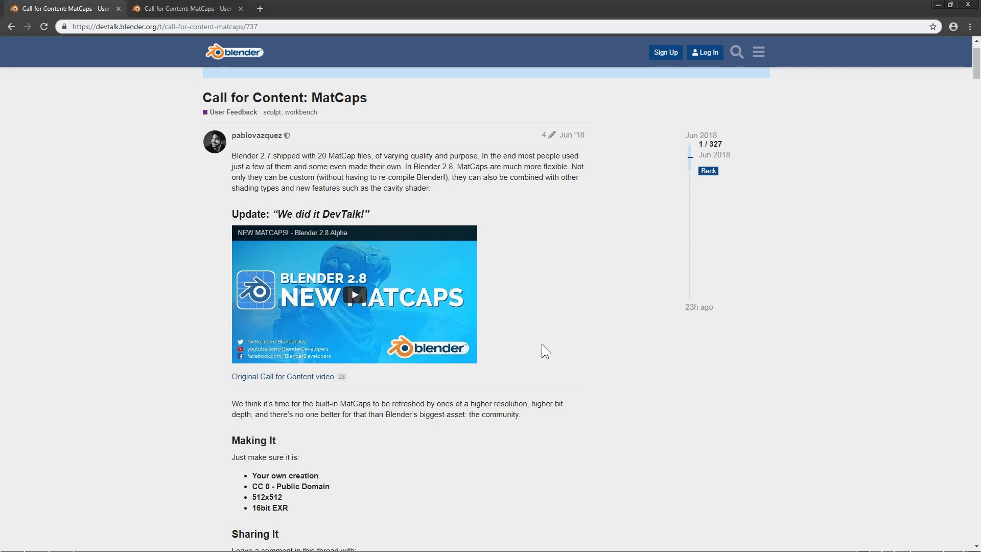
mouse_move(363, 405)
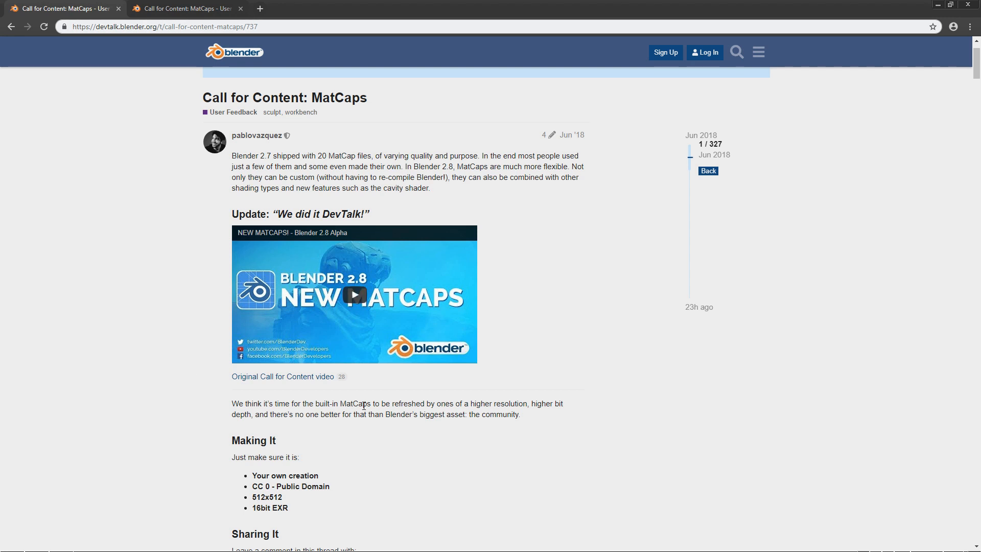
mouse_move(145, 129)
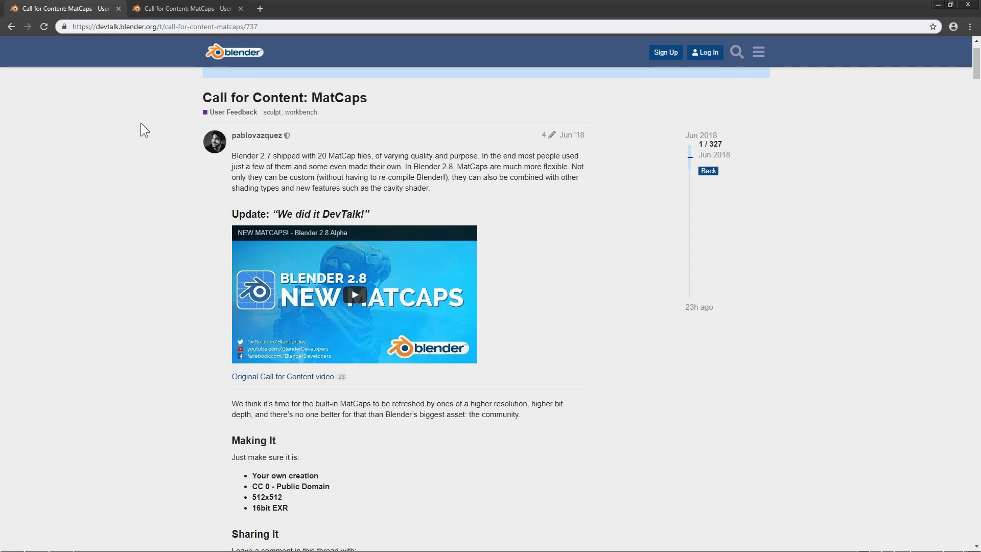
mouse_move(353, 497)
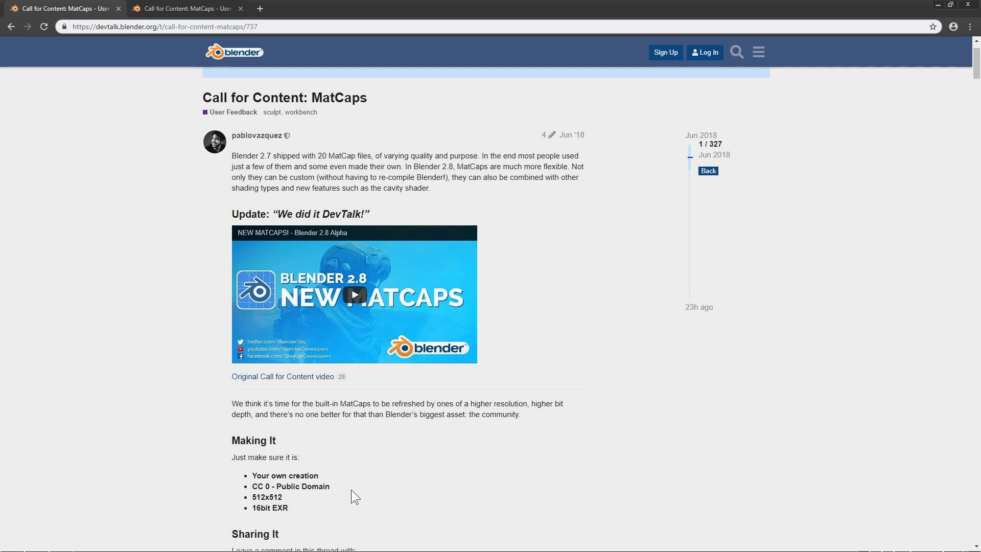
mouse_move(333, 491)
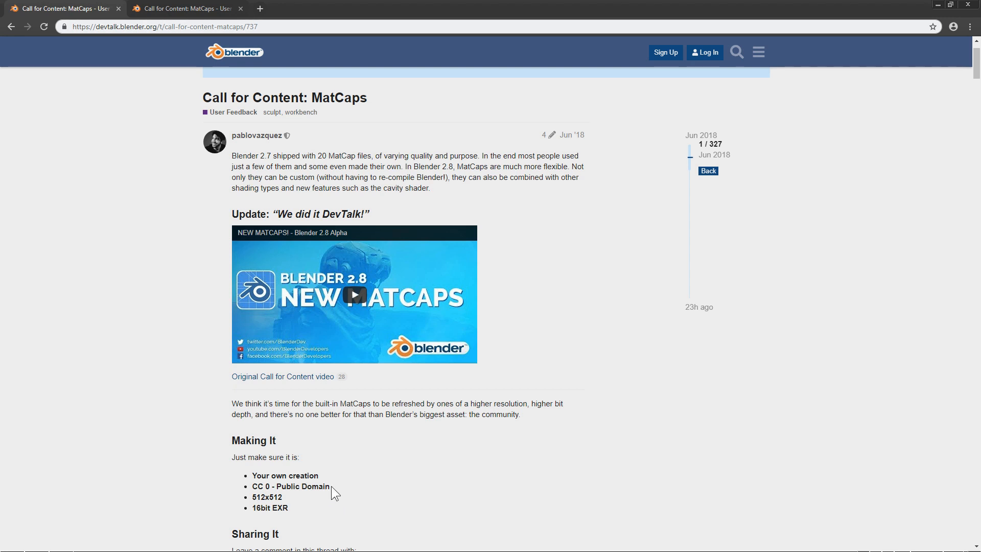
mouse_move(273, 43)
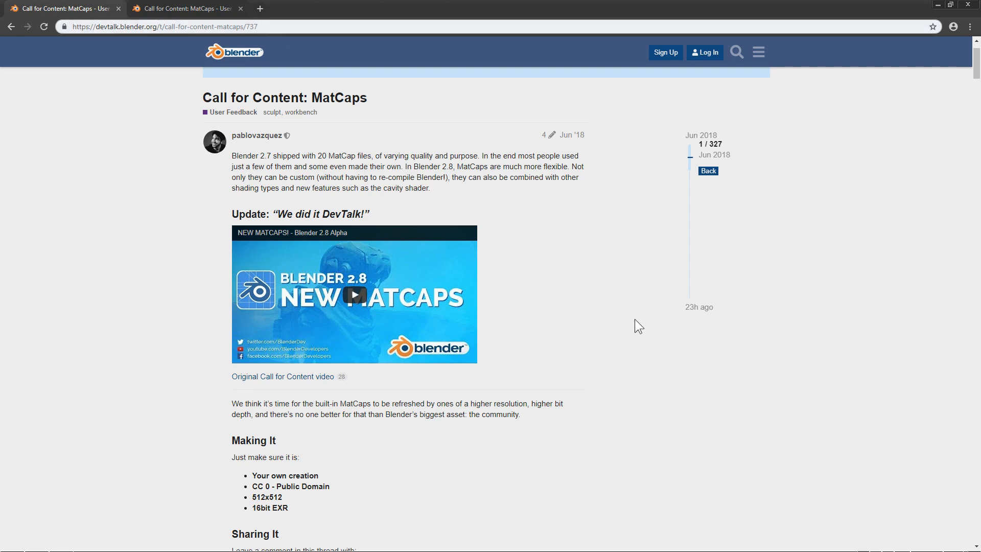
scroll(down, 3)
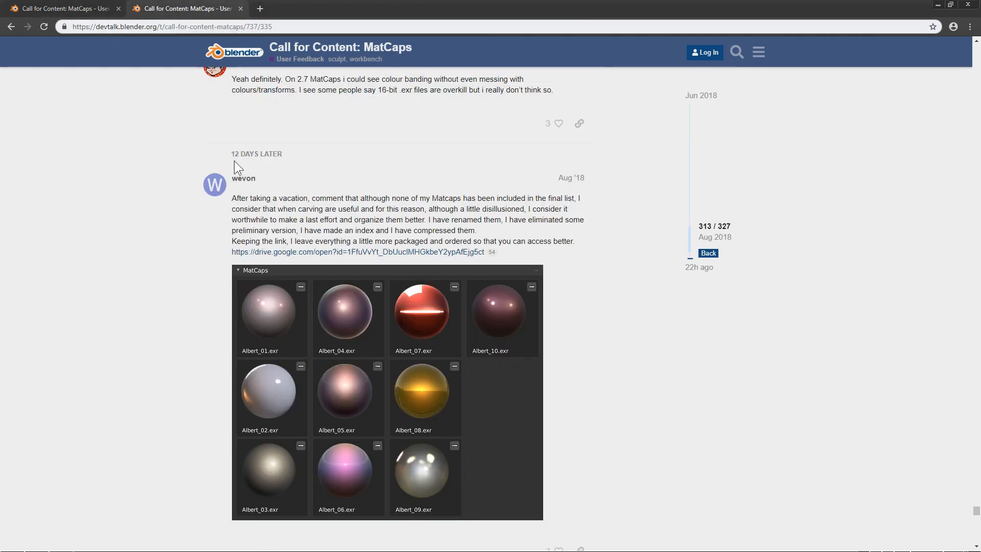
mouse_move(419, 285)
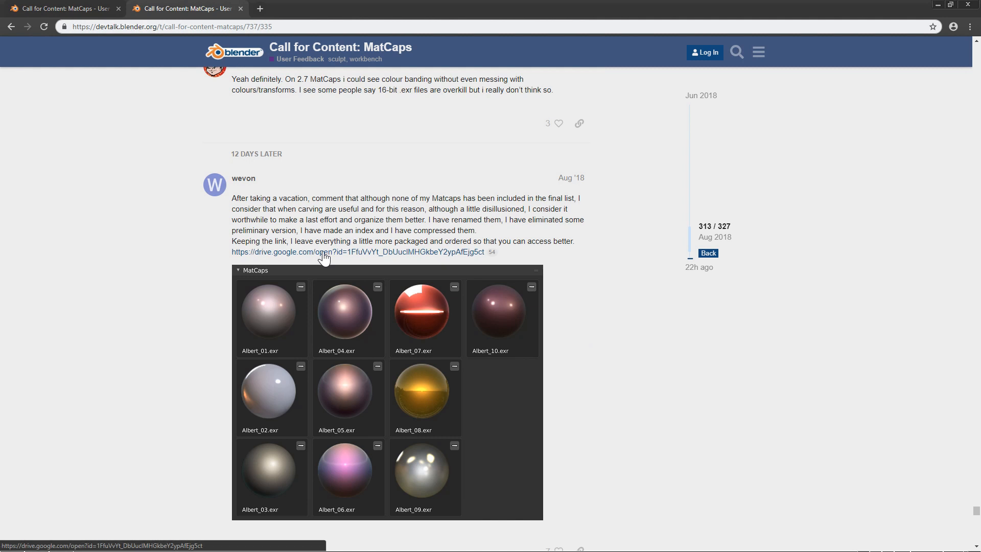
mouse_move(239, 259)
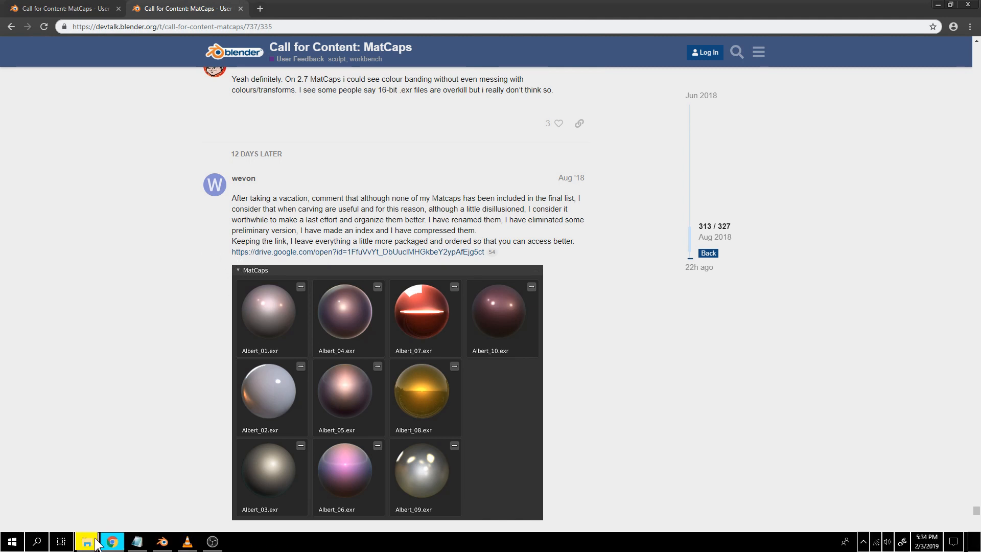
Copy Albert_08.exr from the downloaded Albert Matcap folder
click(85, 541)
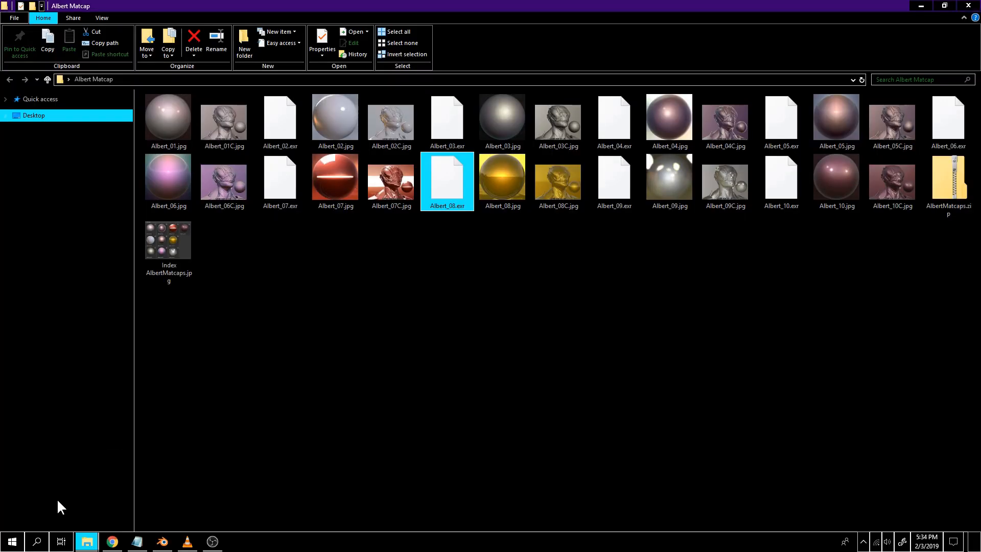
mouse_move(242, 338)
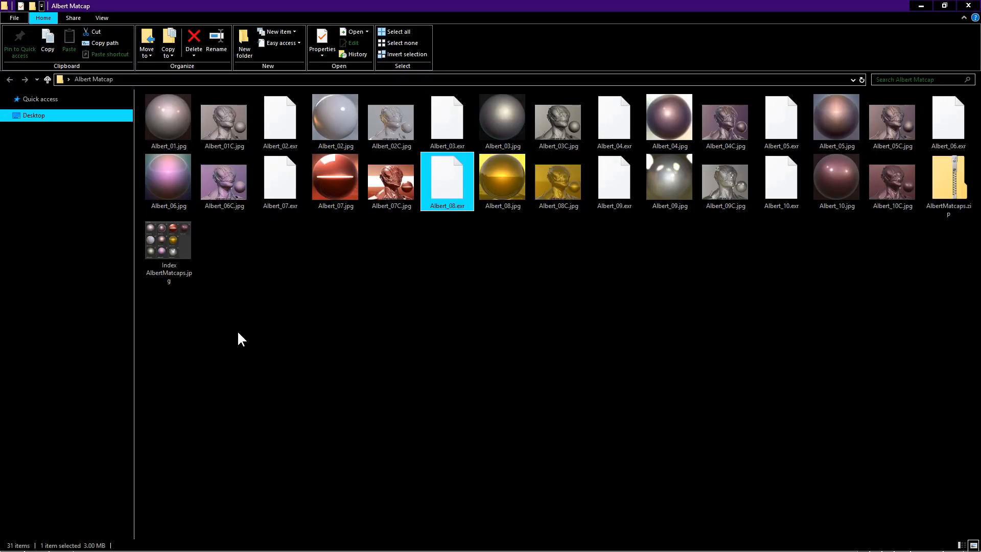
mouse_move(472, 302)
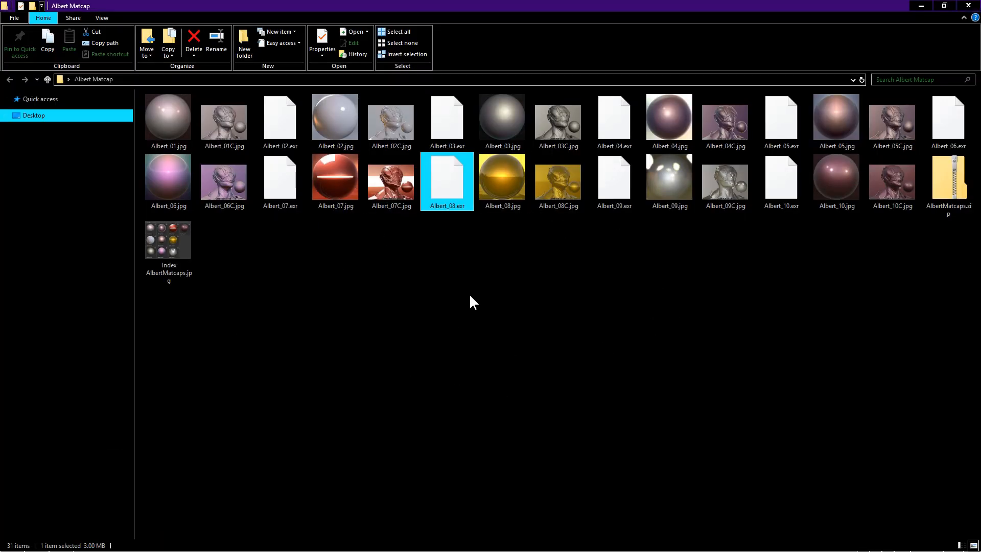
mouse_move(557, 182)
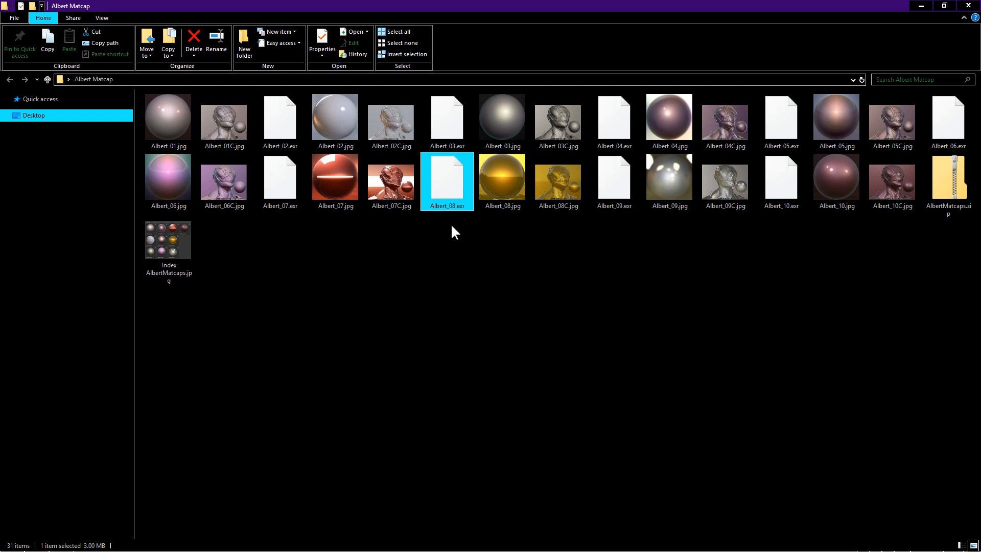
mouse_move(541, 237)
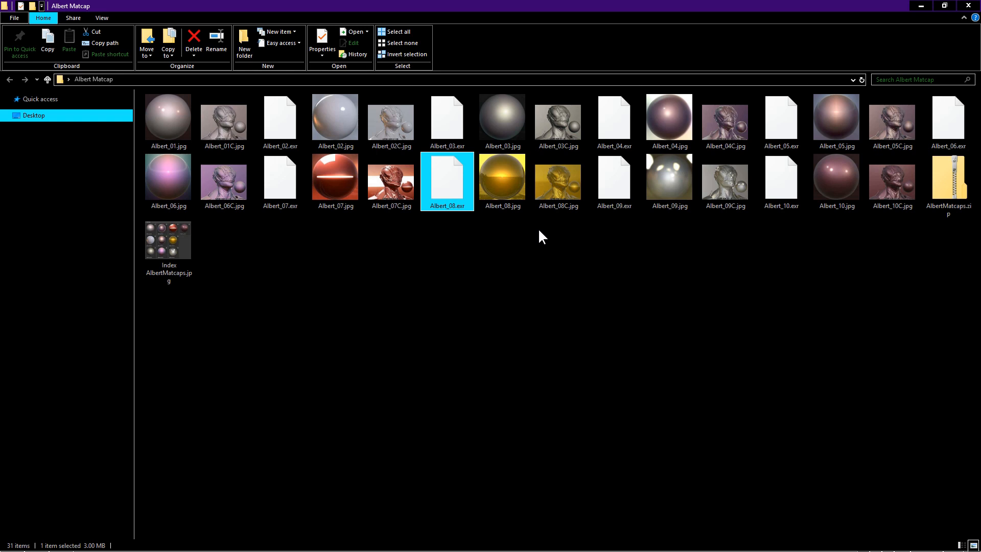
mouse_move(545, 255)
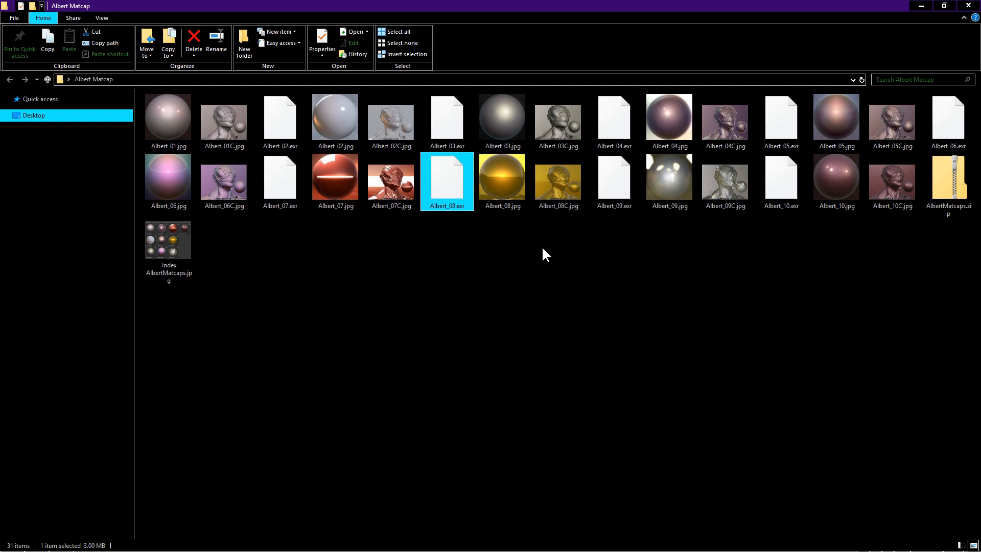
mouse_move(446, 197)
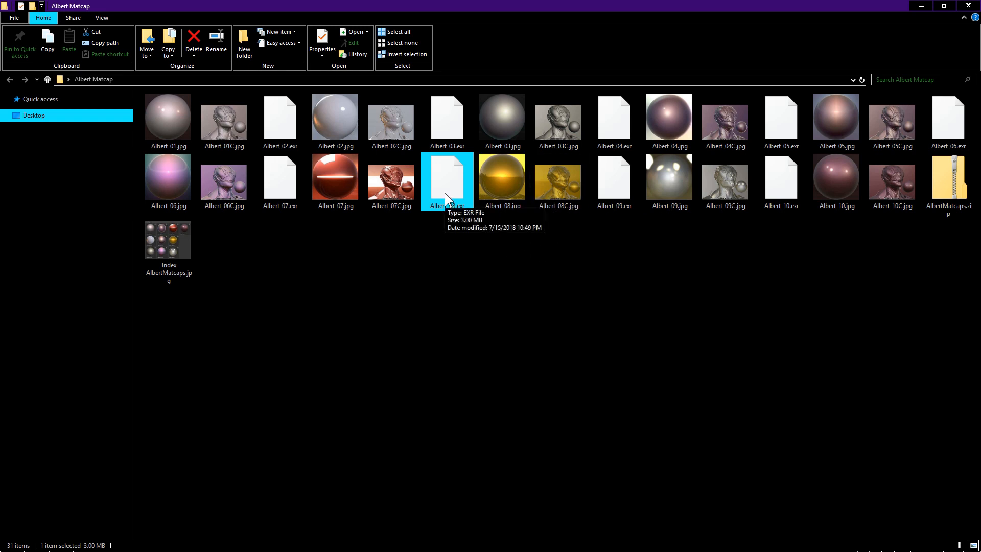
right_click(446, 182)
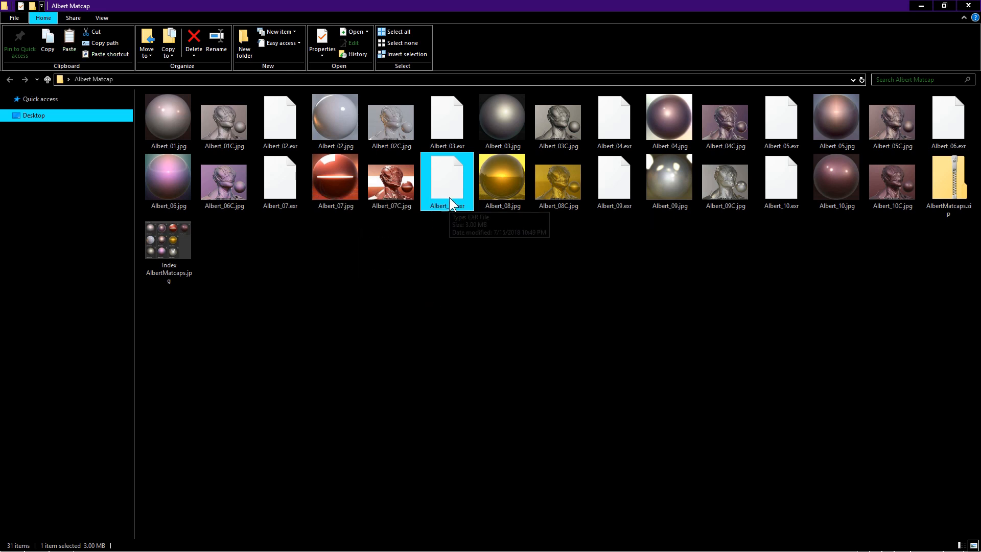
right_click(446, 181)
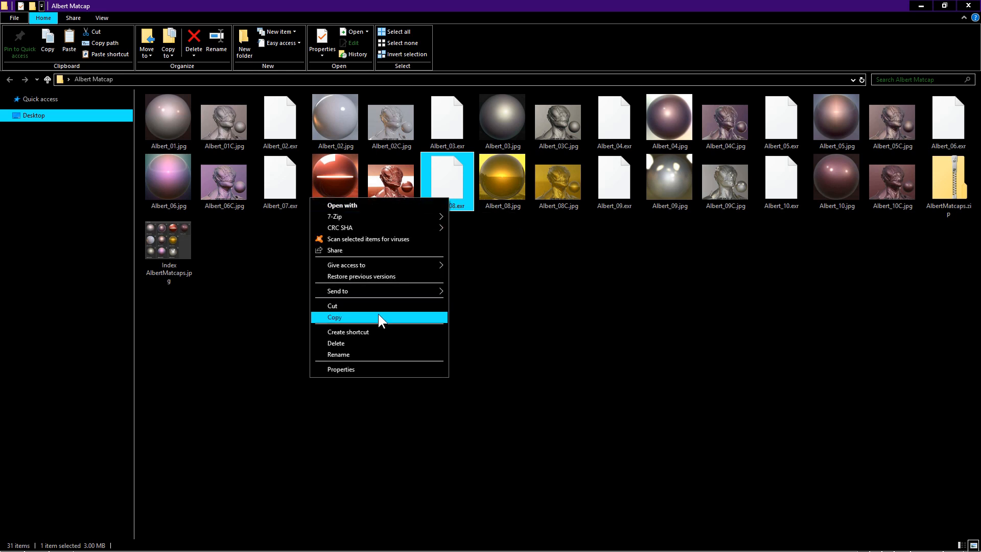
click(334, 318)
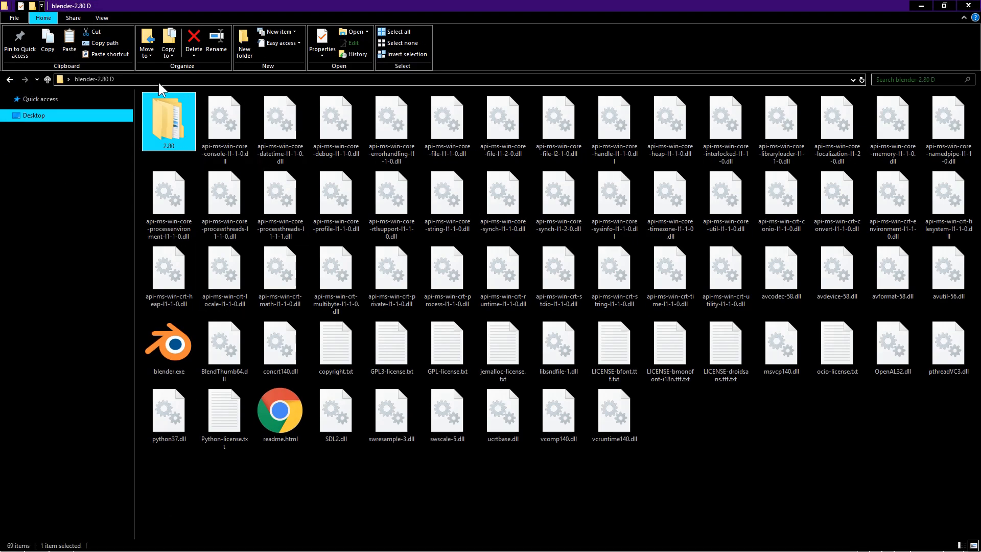
mouse_move(177, 135)
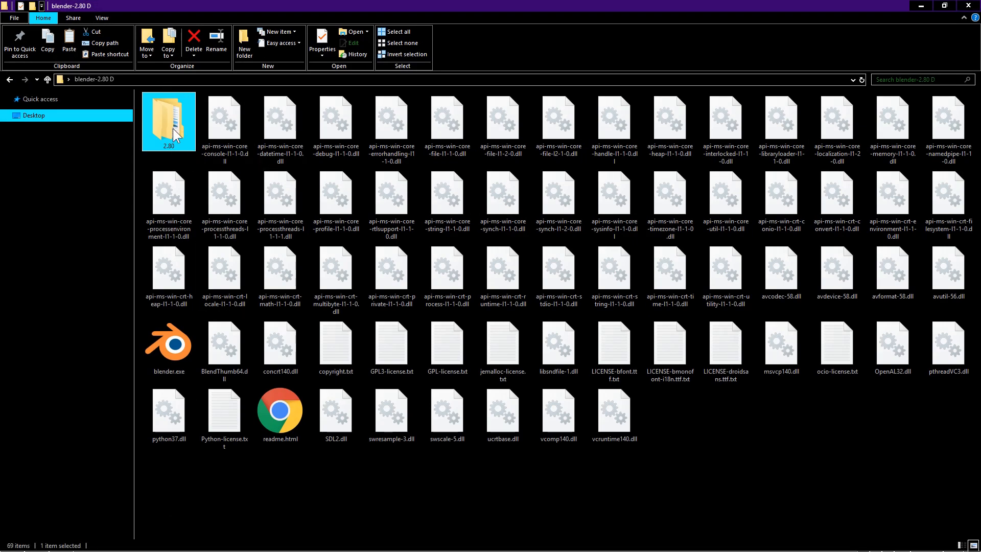
Paste Albert_08.exr into Blender 2.80's datafiles > studiolights > matcap folder
double_click(168, 119)
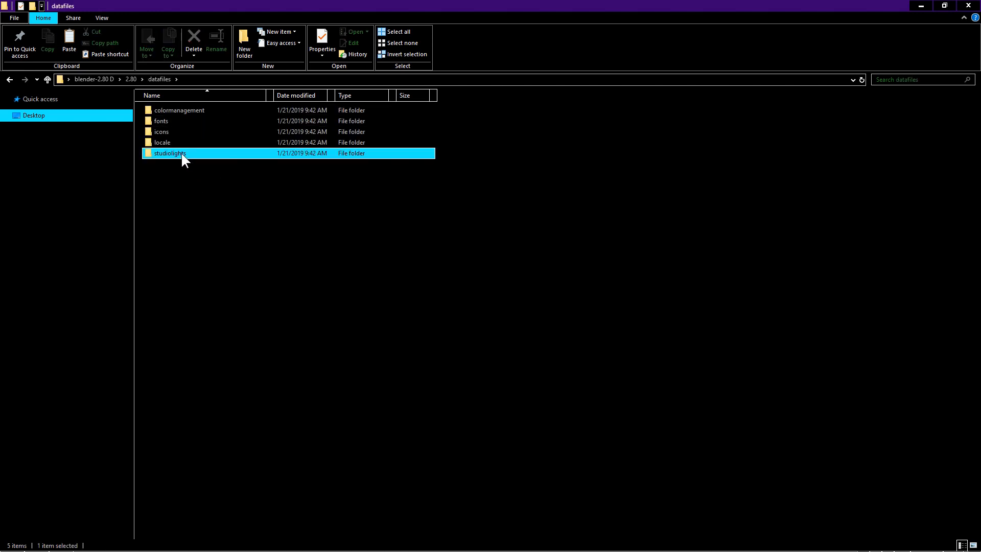
double_click(169, 154)
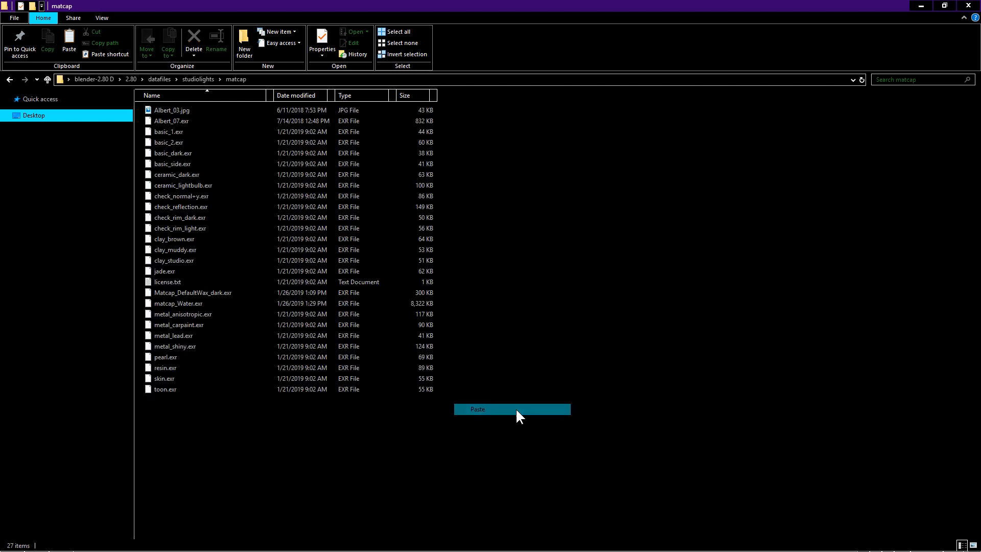
click(477, 409)
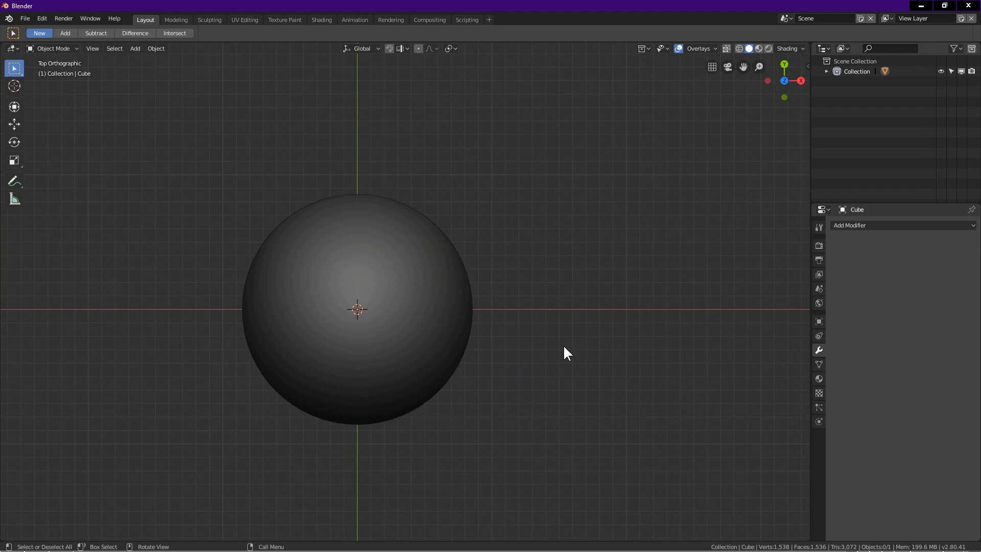
mouse_move(561, 282)
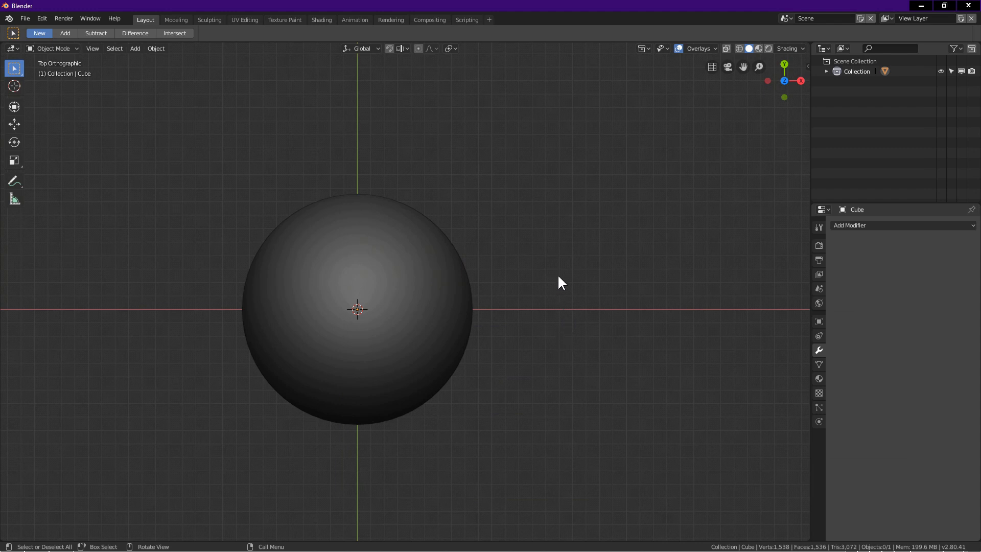
mouse_move(477, 306)
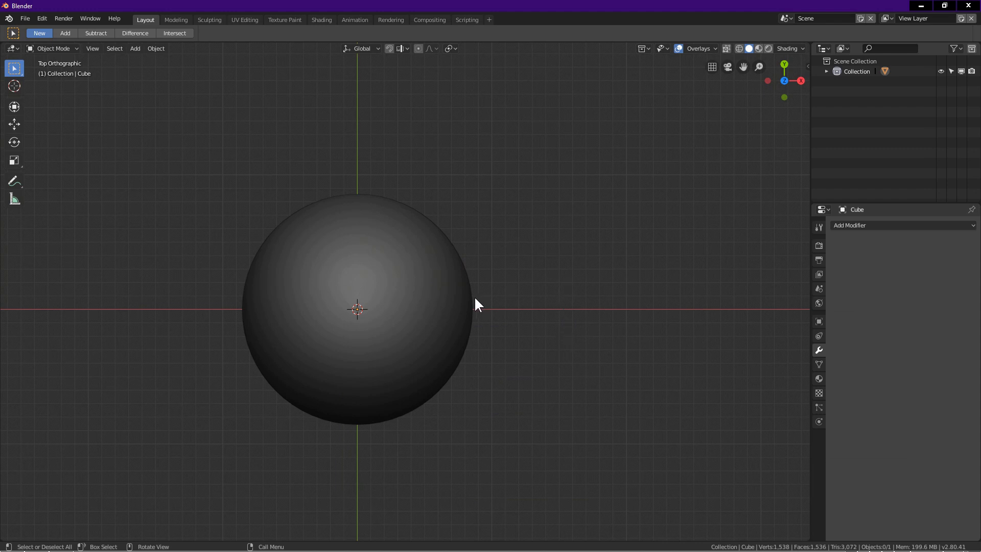
mouse_move(454, 298)
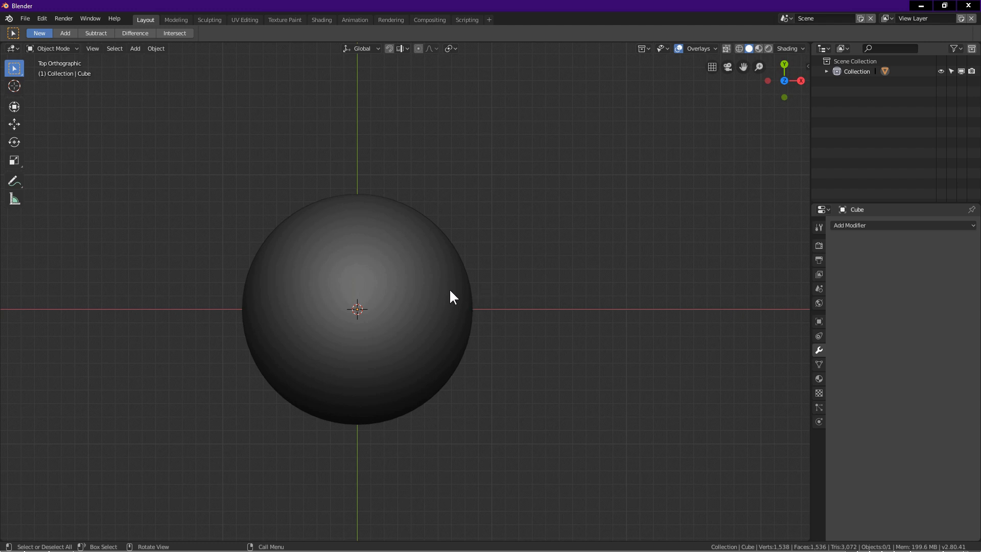
Select the sphere in the 3D viewport
click(453, 297)
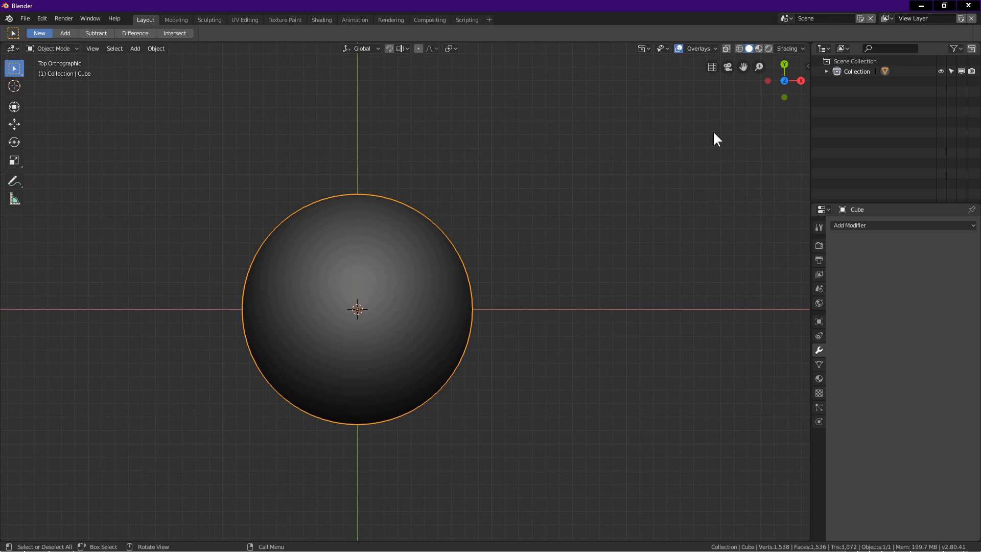
Set viewport shading to the Albert_08.exr MatCap, giving the sphere a gold look
click(802, 48)
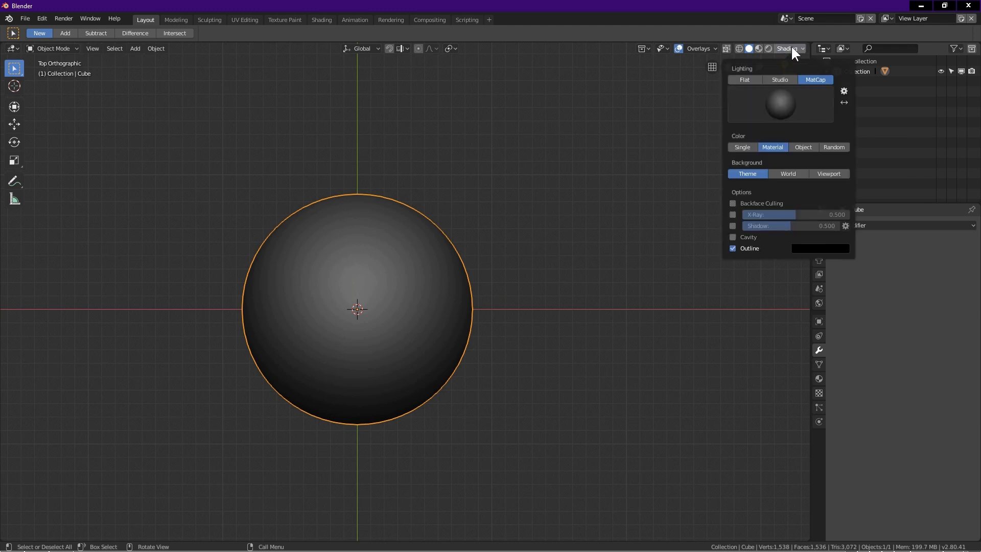
mouse_move(786, 109)
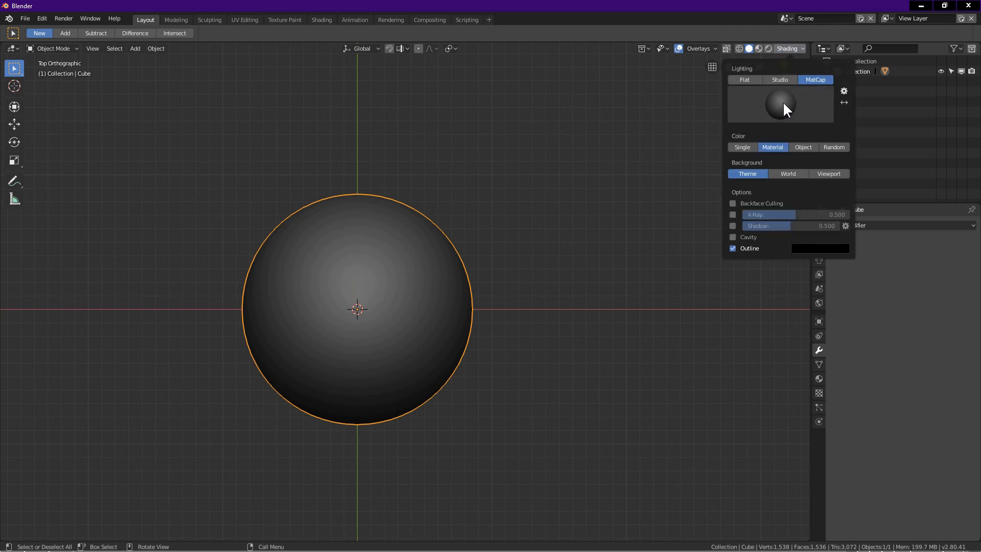
click(780, 103)
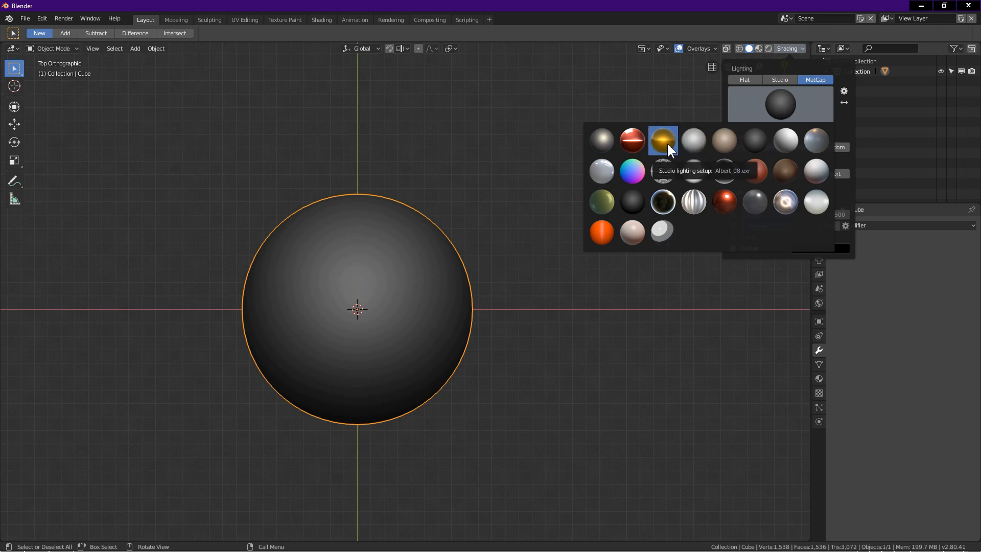
click(663, 139)
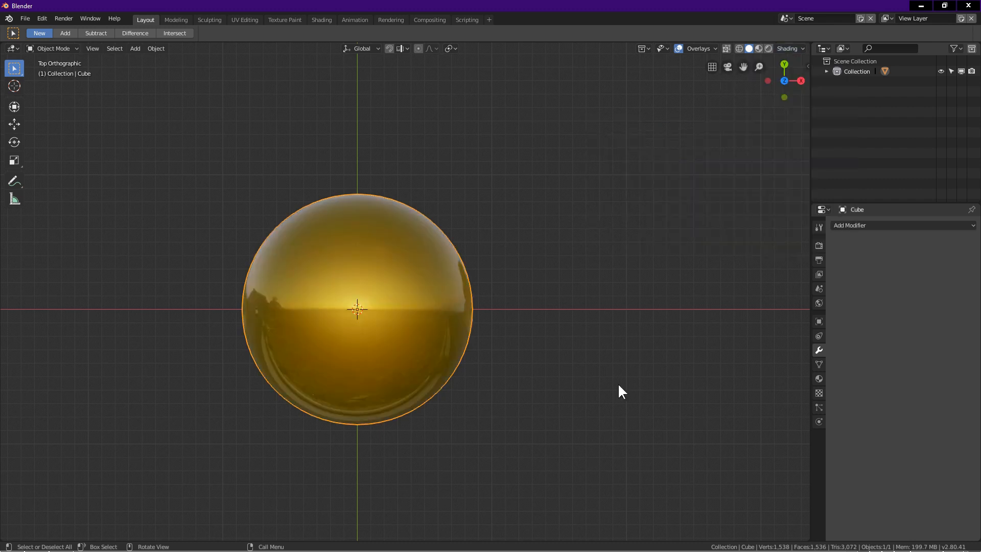